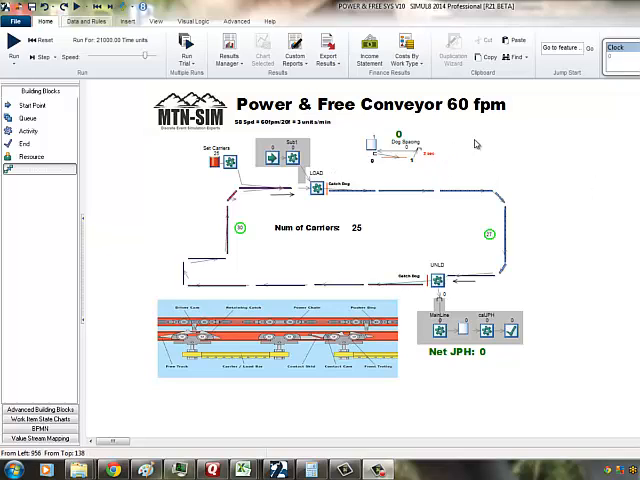
pyautogui.moveTo(310, 144)
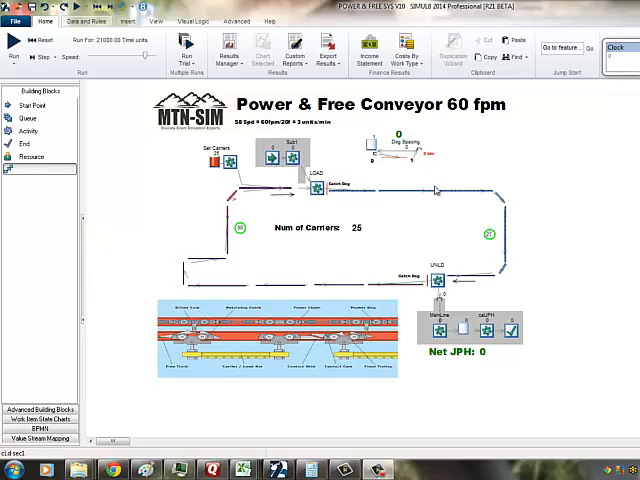
pyautogui.moveTo(185, 185)
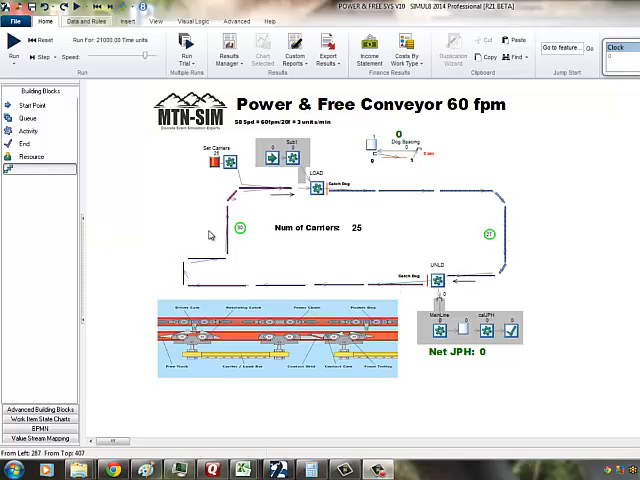
pyautogui.moveTo(280, 290)
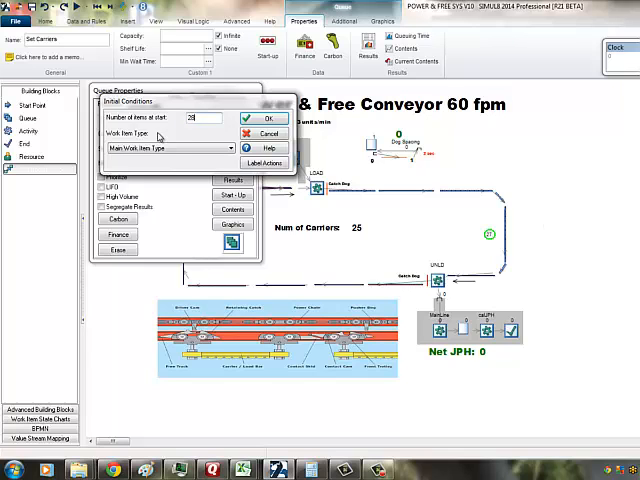
# Step: Give the Set Carriers queue 28 items at start-up so the run begins with 28 carriers
pyautogui.click(263, 119)
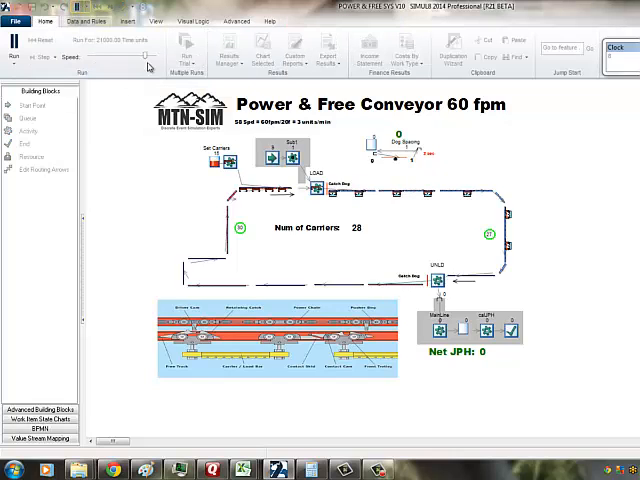
pyautogui.moveTo(147, 57)
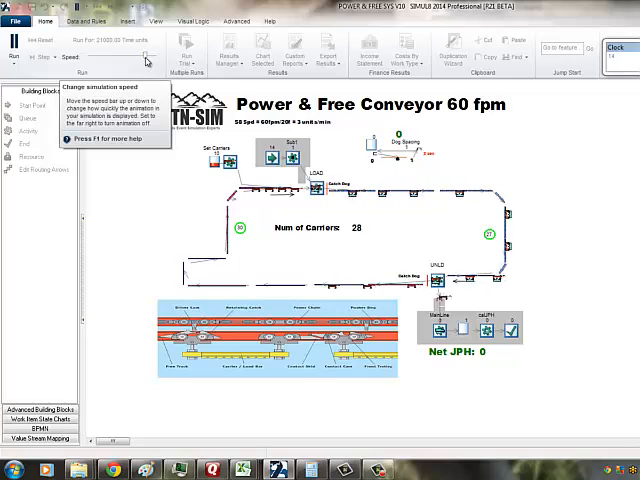